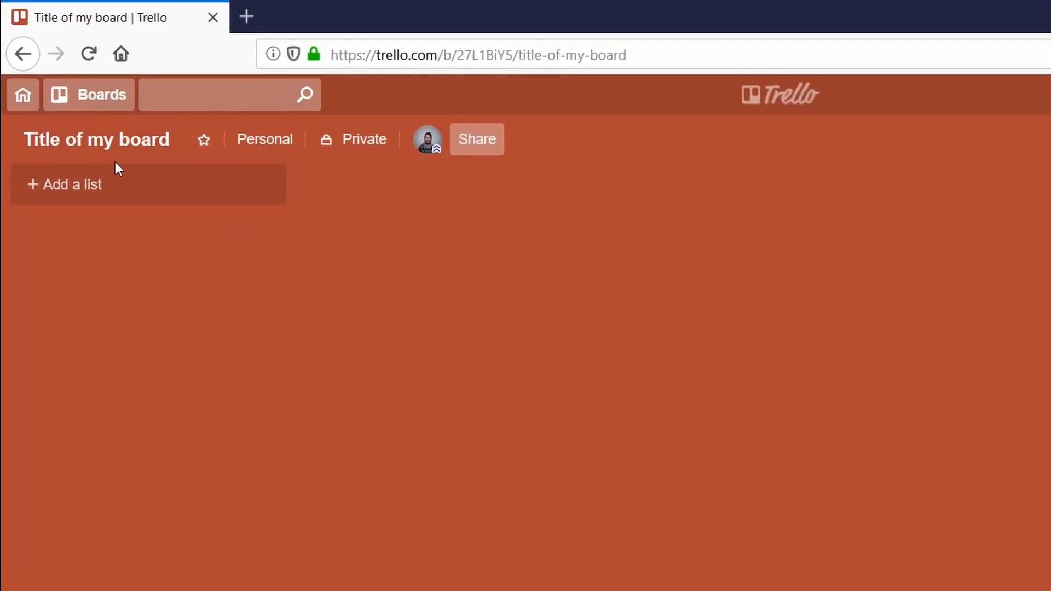
Step: Replace the board title 'Title of my board' with 'My Board'
left_click(96, 139)
type("My")
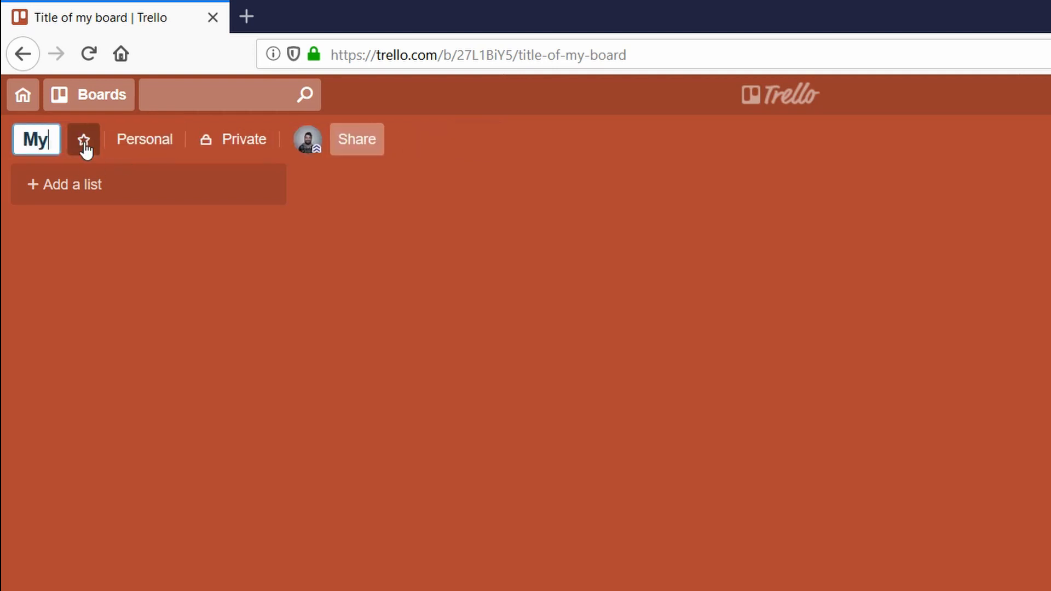
type("Board")
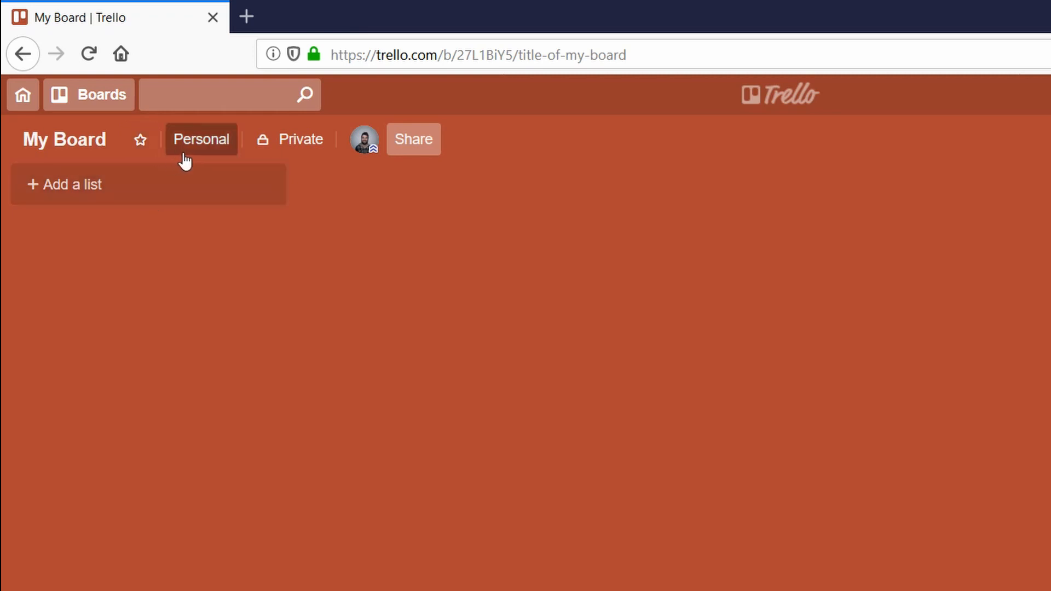
left_click(201, 140)
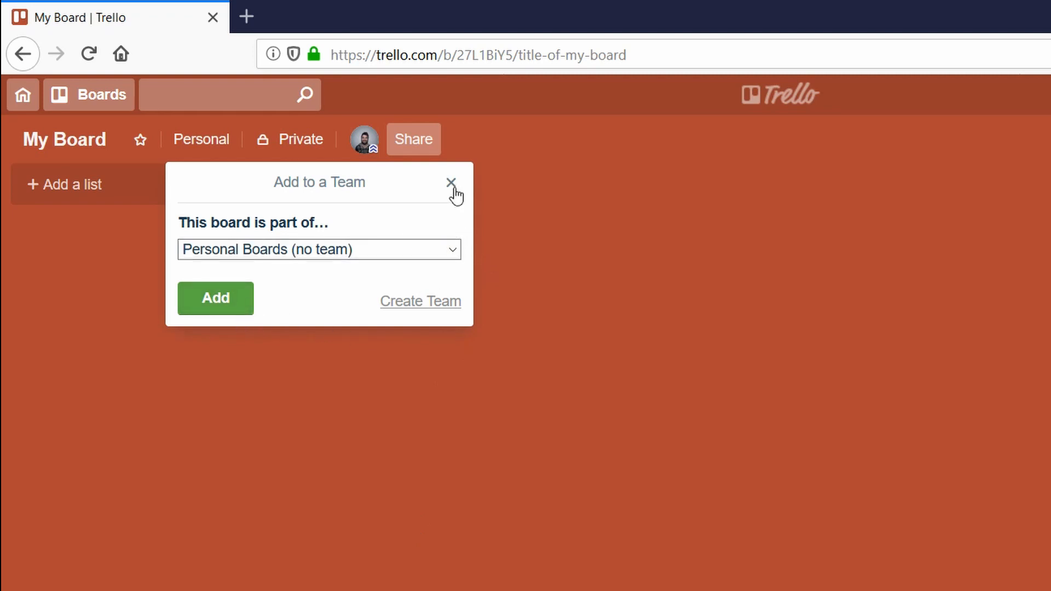
left_click(451, 182)
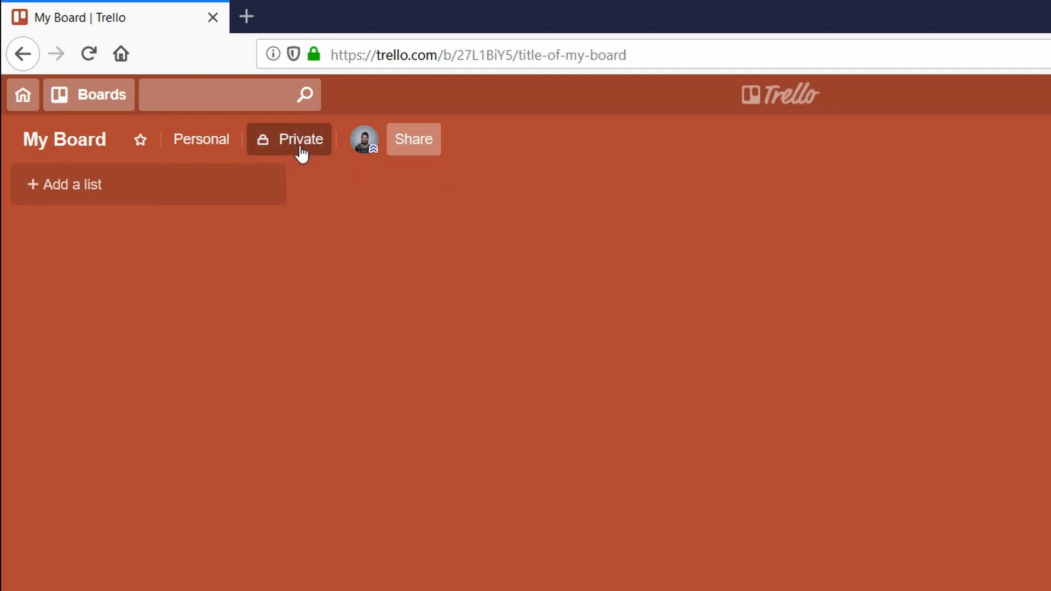
left_click(299, 139)
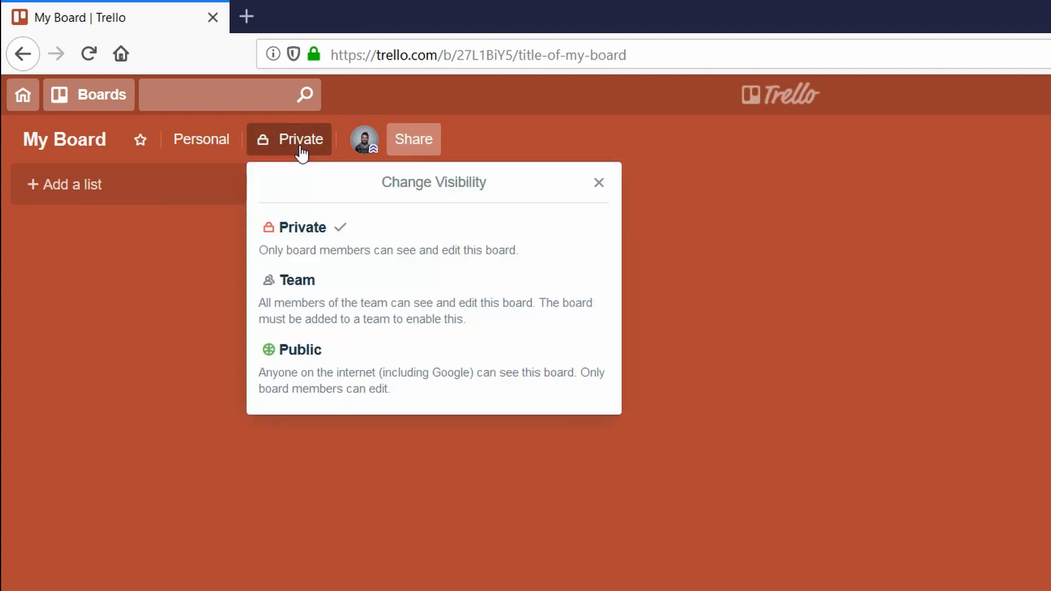
mouse_move(439, 296)
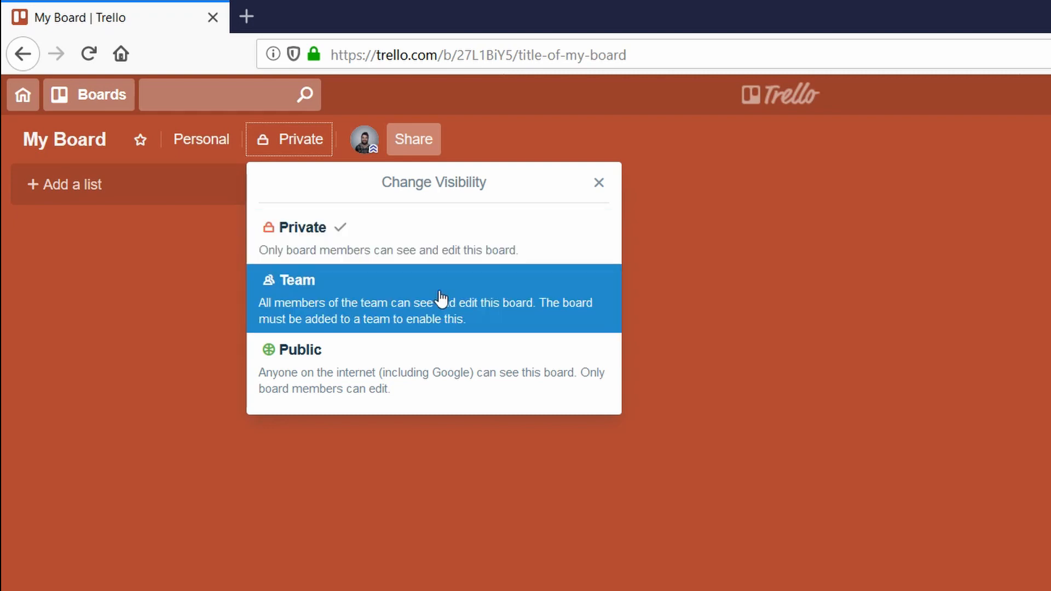
mouse_move(454, 328)
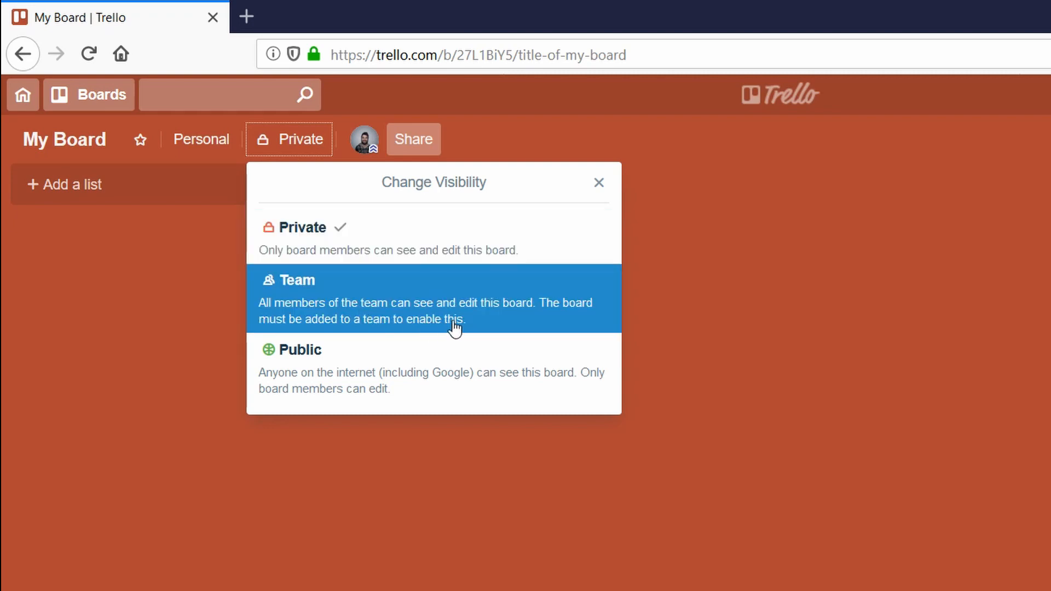
mouse_move(376, 361)
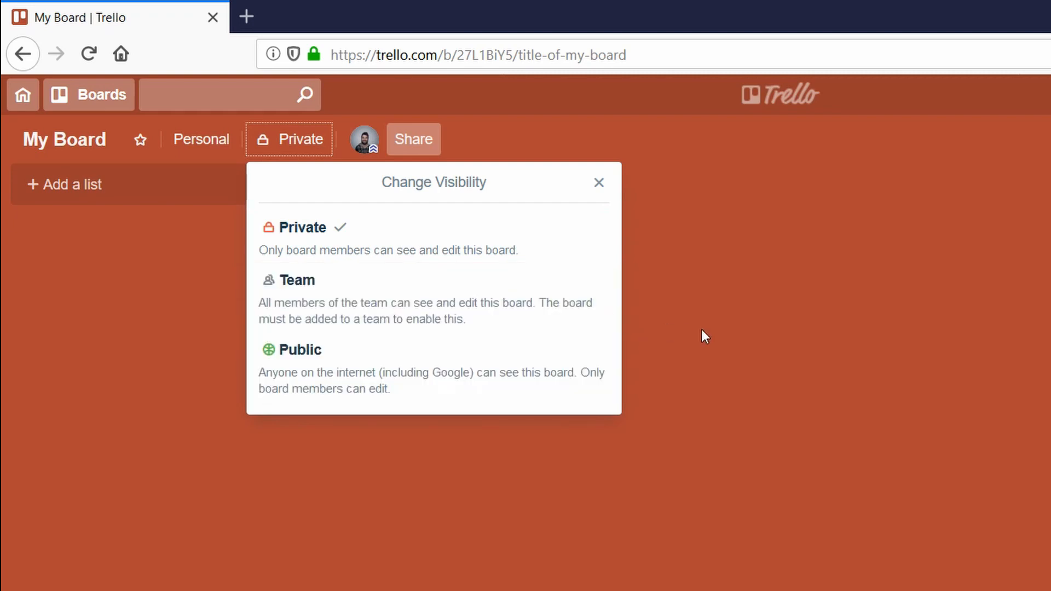
mouse_move(699, 289)
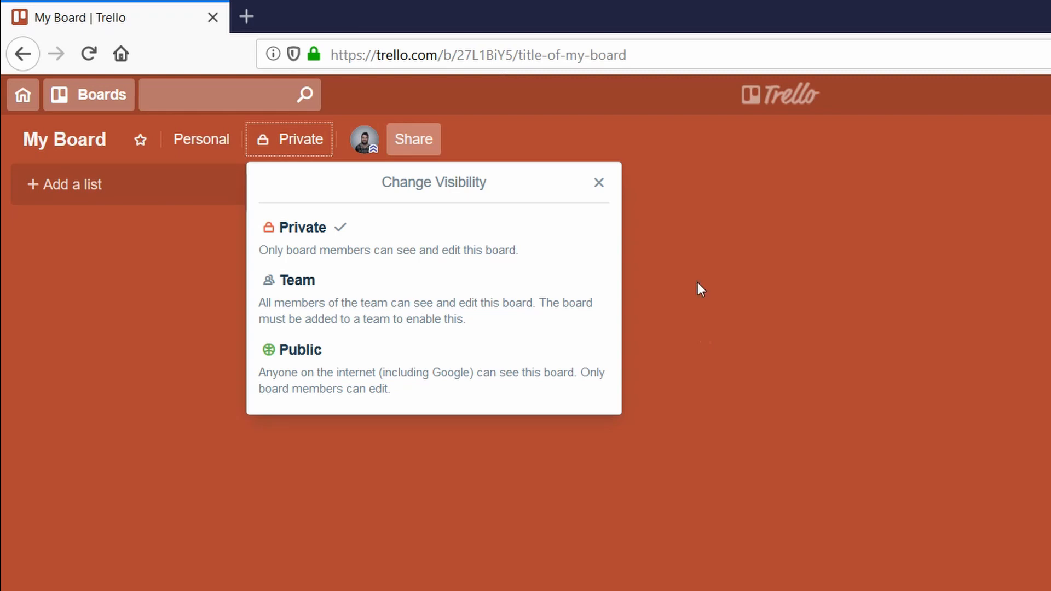
mouse_move(350, 144)
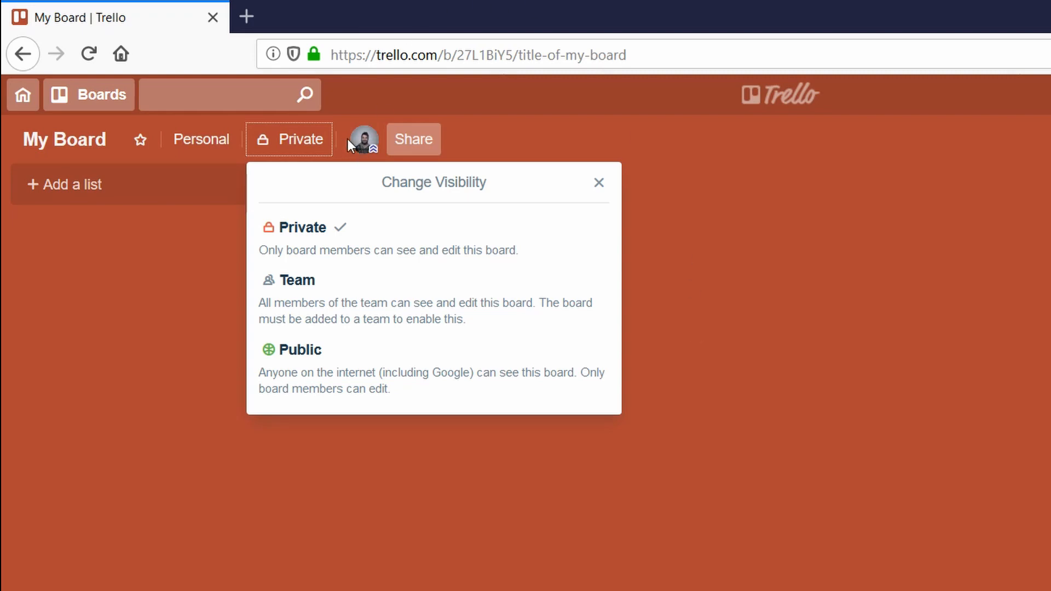
left_click(597, 182)
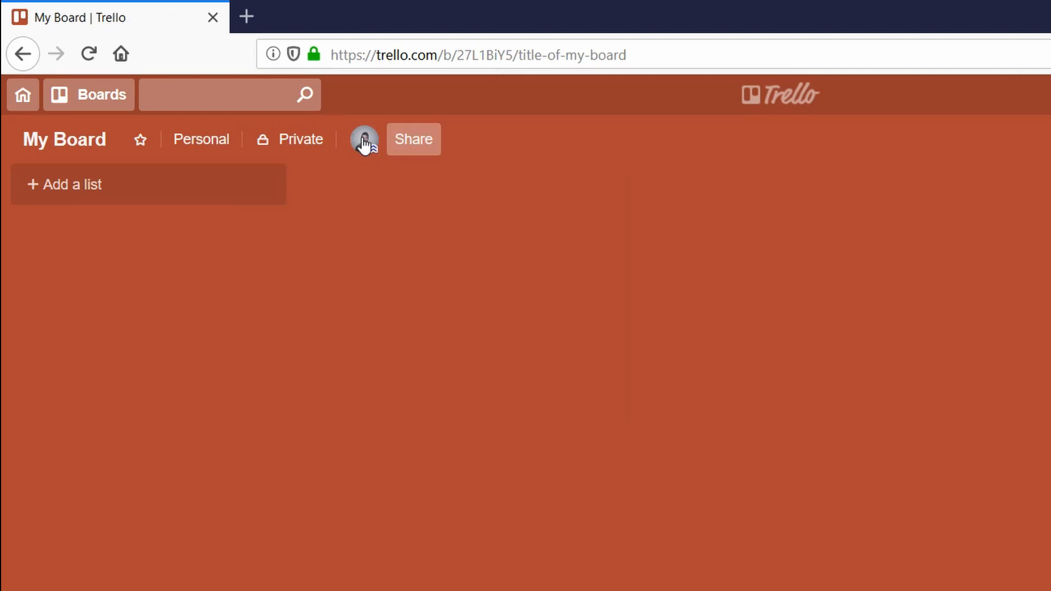